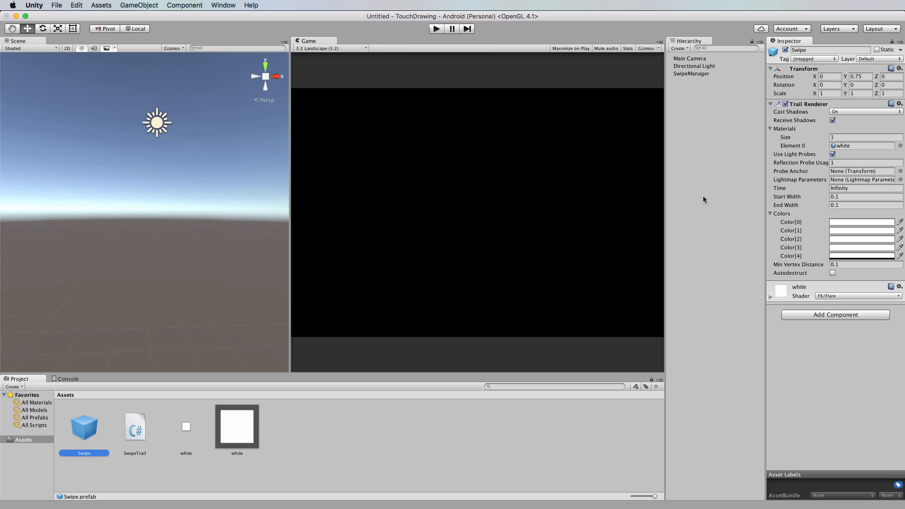
{"action": "mouse_move", "coordinate": [429, 175]}
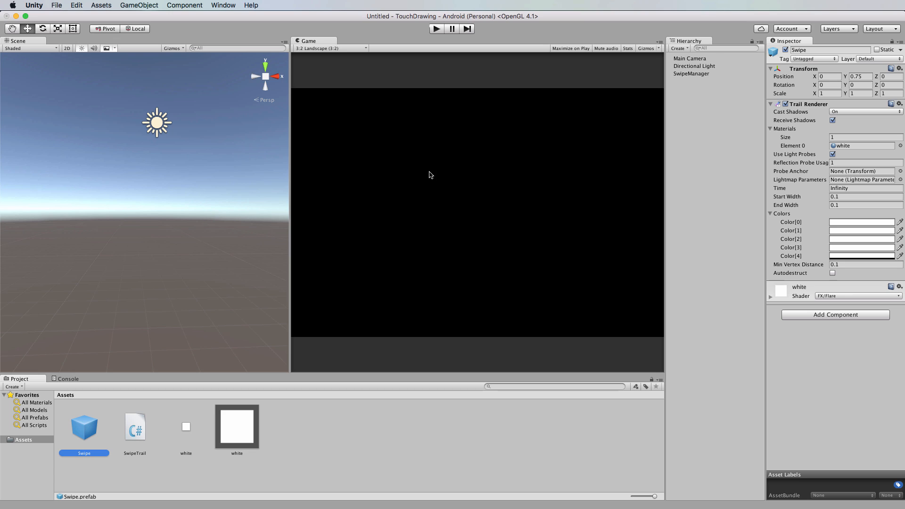
{"action": "mouse_move", "coordinate": [436, 199]}
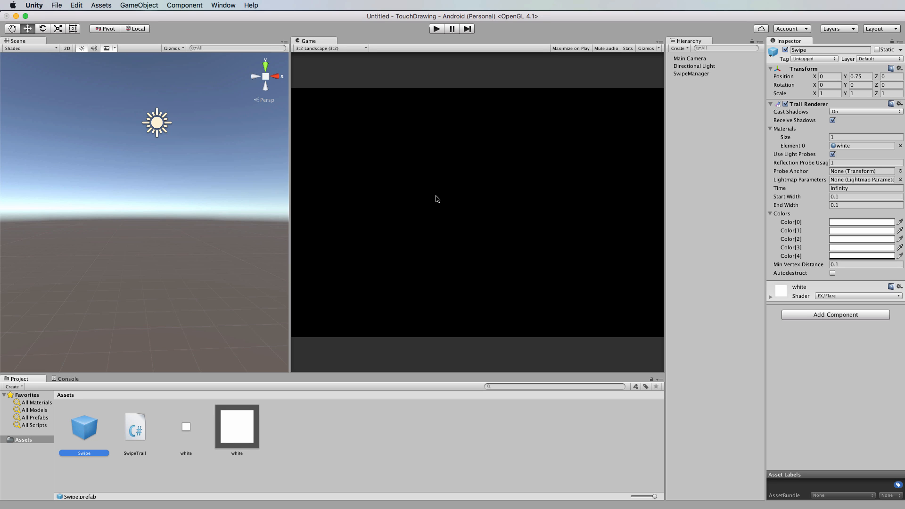
{"action": "mouse_move", "coordinate": [289, 287]}
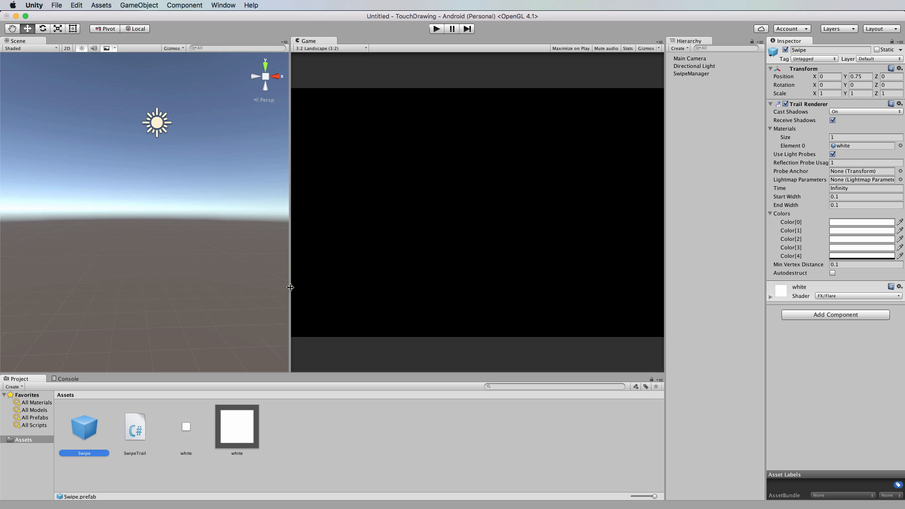
{"action": "mouse_move", "coordinate": [98, 435]}
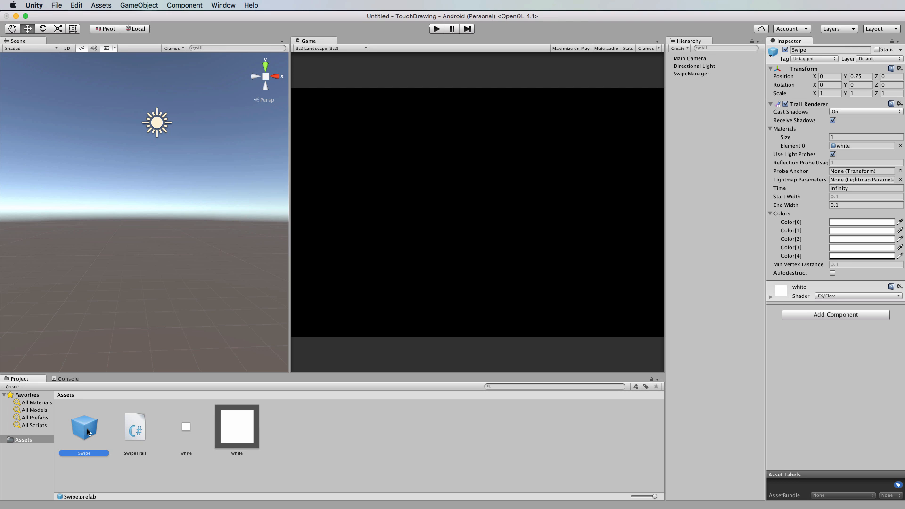
{"action": "mouse_move", "coordinate": [621, 164]}
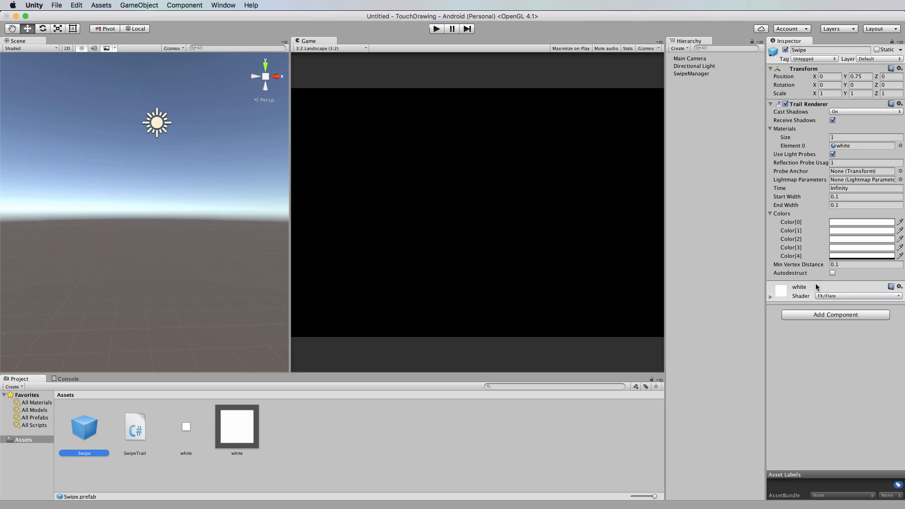
{"action": "mouse_move", "coordinate": [814, 224]}
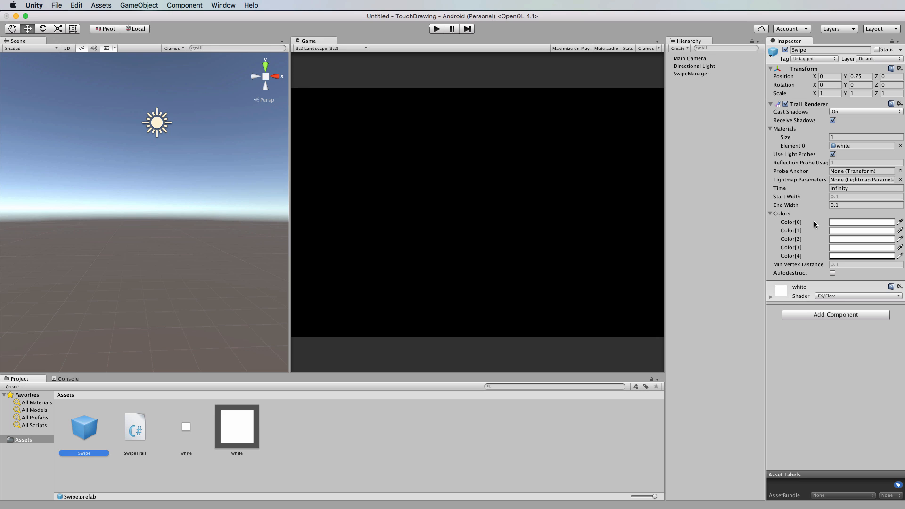
{"action": "mouse_move", "coordinate": [859, 266]}
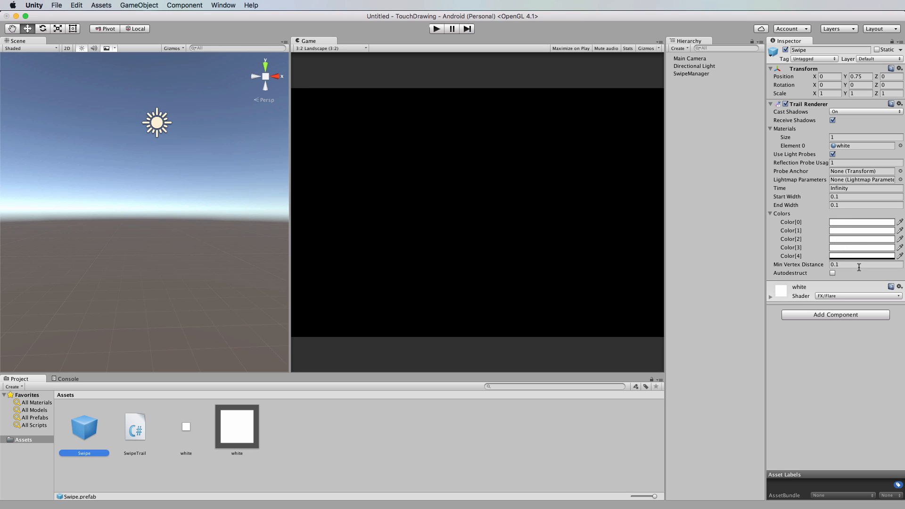
{"action": "mouse_move", "coordinate": [851, 238]}
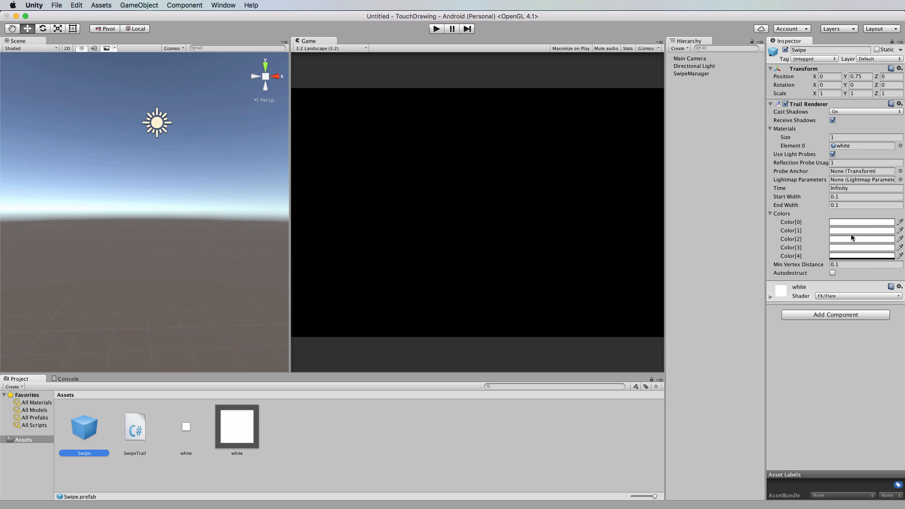
{"action": "mouse_move", "coordinate": [88, 444]}
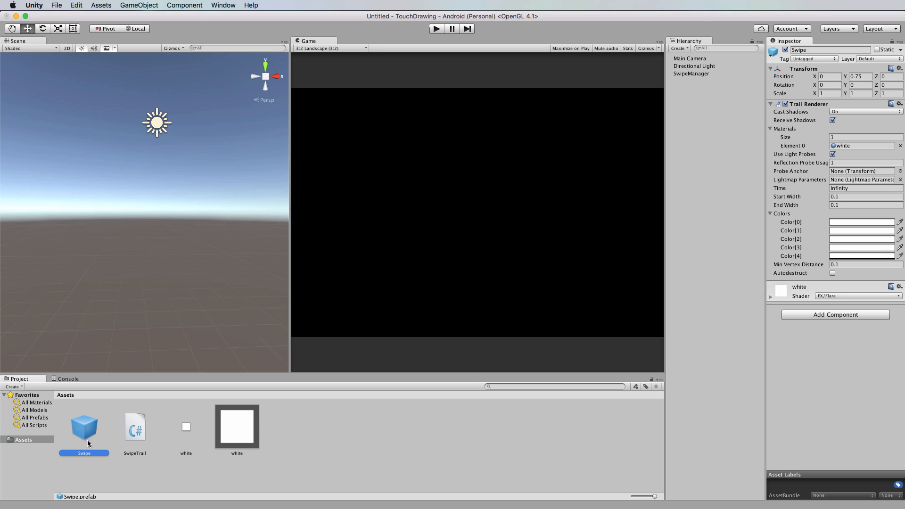
{"action": "mouse_move", "coordinate": [76, 433]}
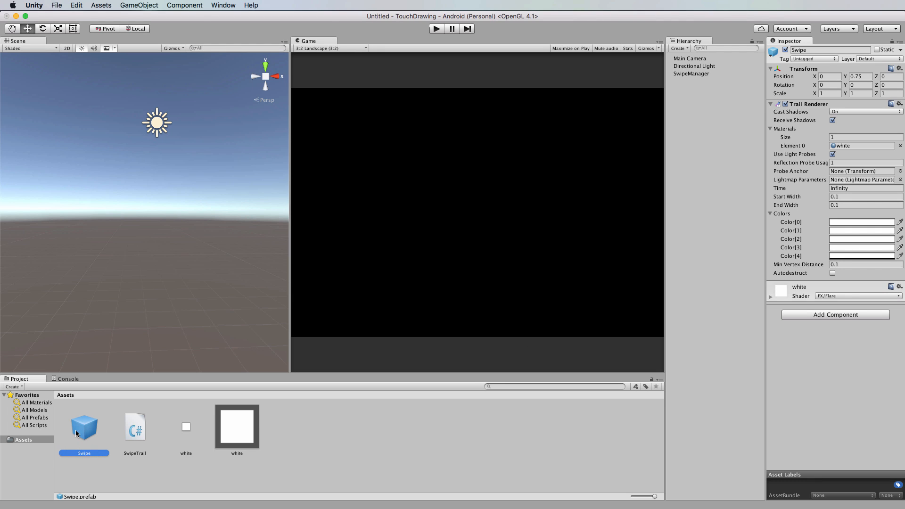
{"action": "mouse_move", "coordinate": [296, 380]}
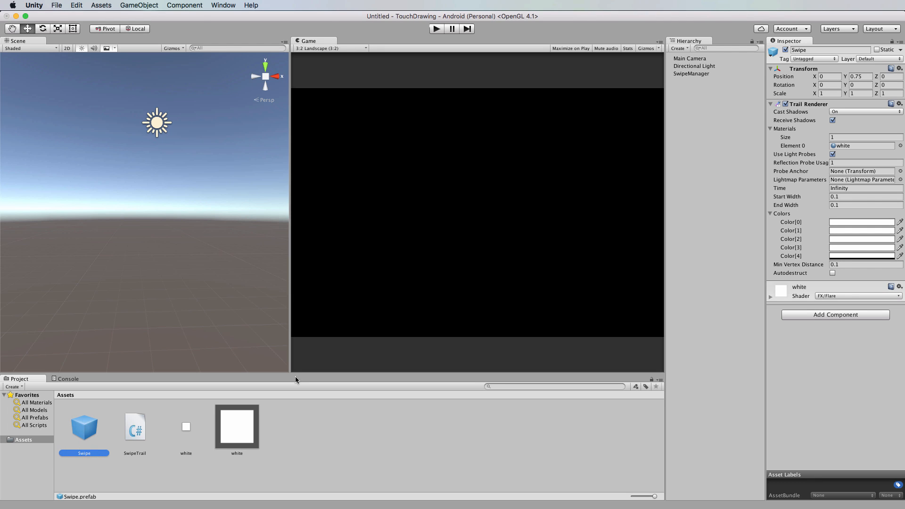
{"action": "mouse_move", "coordinate": [322, 403]}
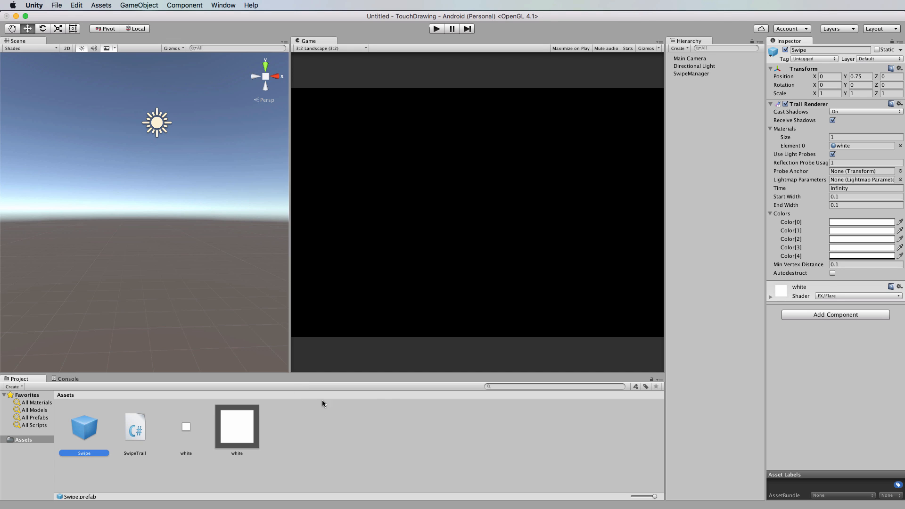
{"action": "mouse_move", "coordinate": [699, 84]}
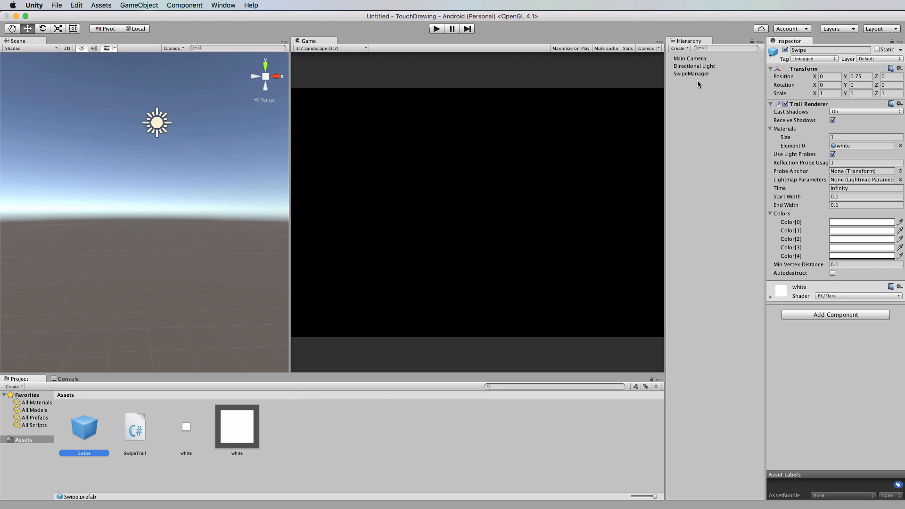
Step: Select SwipeManager to show its Swipe Trail script referencing the Swipe prefab
{"action": "left_click", "coordinate": [691, 74]}
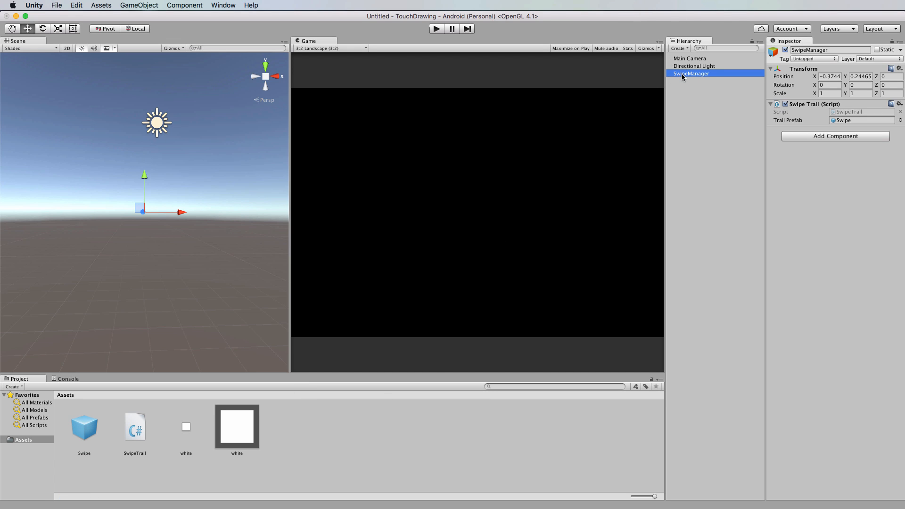
{"action": "mouse_move", "coordinate": [688, 77]}
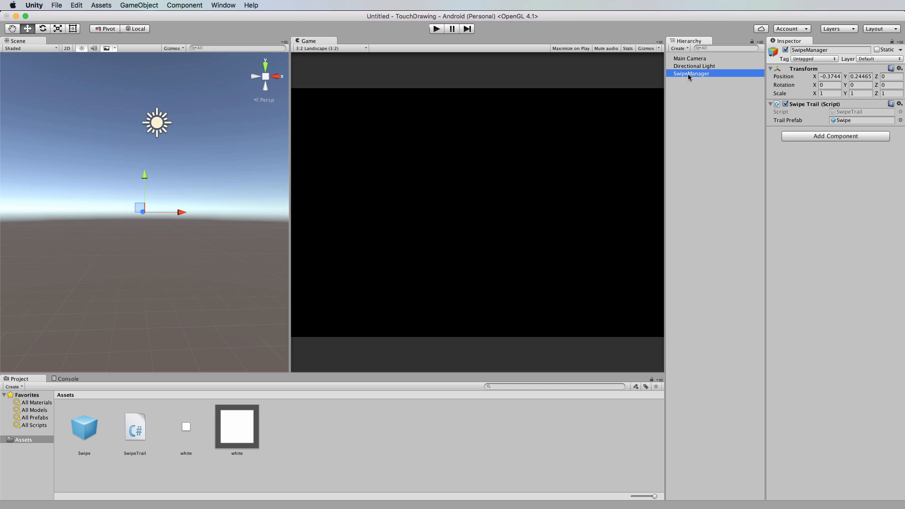
{"action": "mouse_move", "coordinate": [702, 76]}
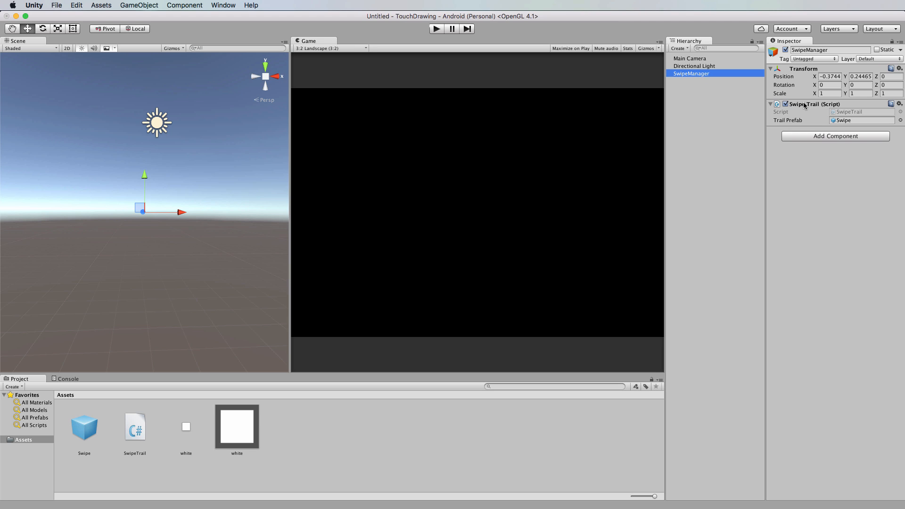
{"action": "mouse_move", "coordinate": [832, 108]}
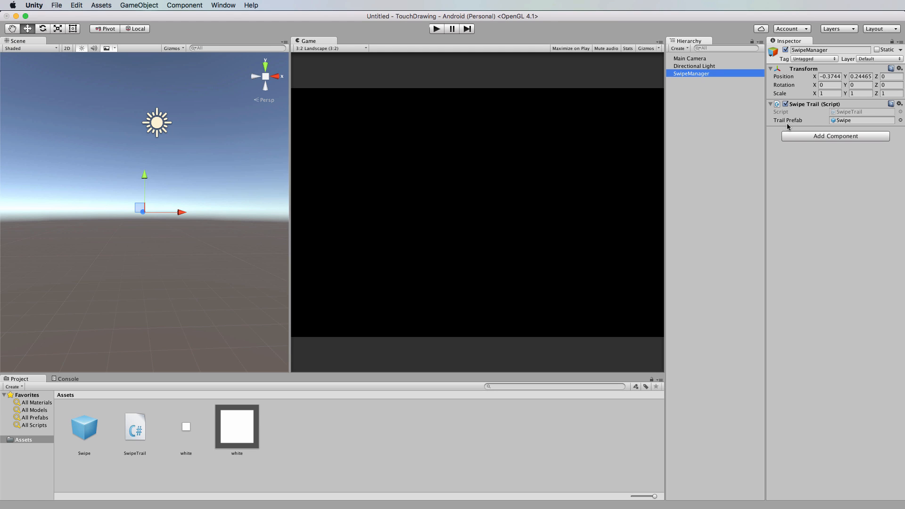
{"action": "mouse_move", "coordinate": [797, 126]}
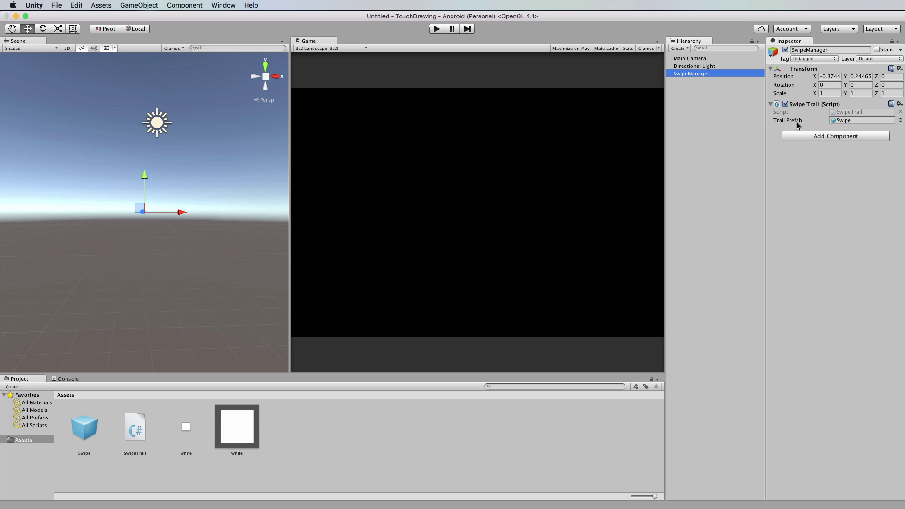
{"action": "mouse_move", "coordinate": [722, 137]}
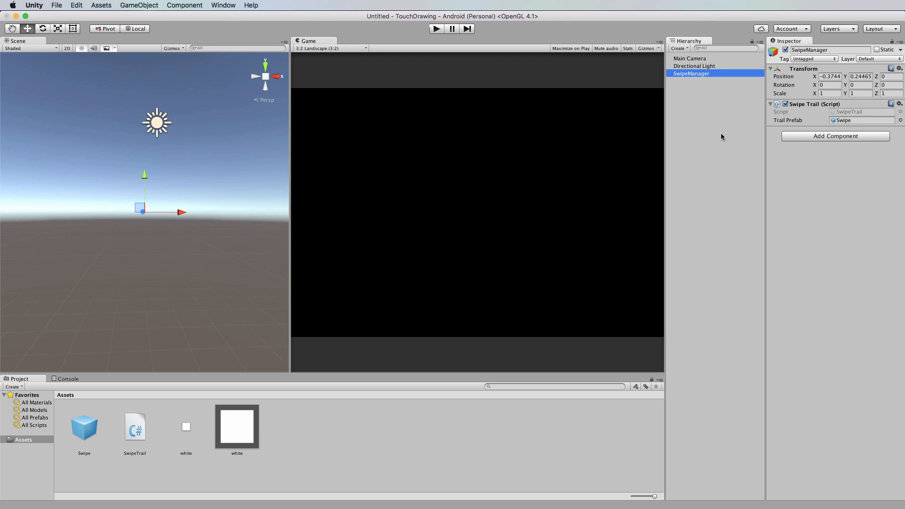
{"action": "mouse_move", "coordinate": [824, 161]}
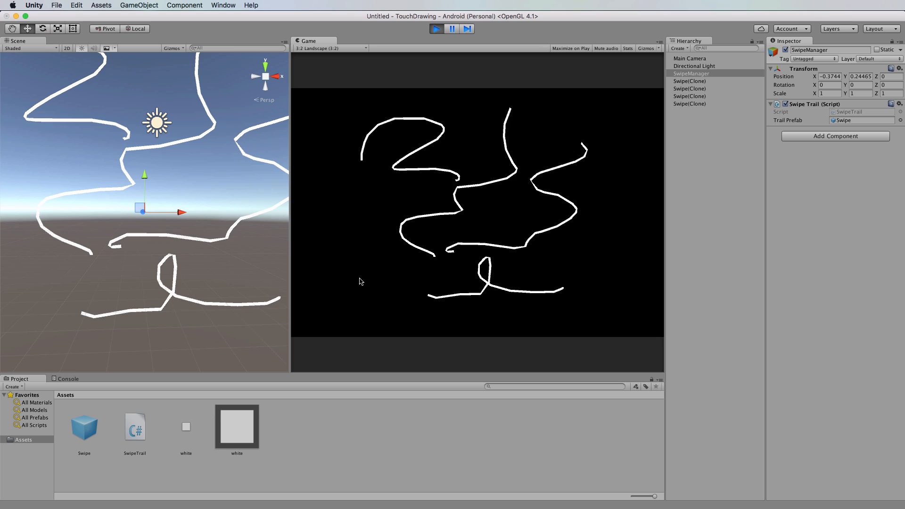
{"action": "left_click", "coordinate": [437, 28]}
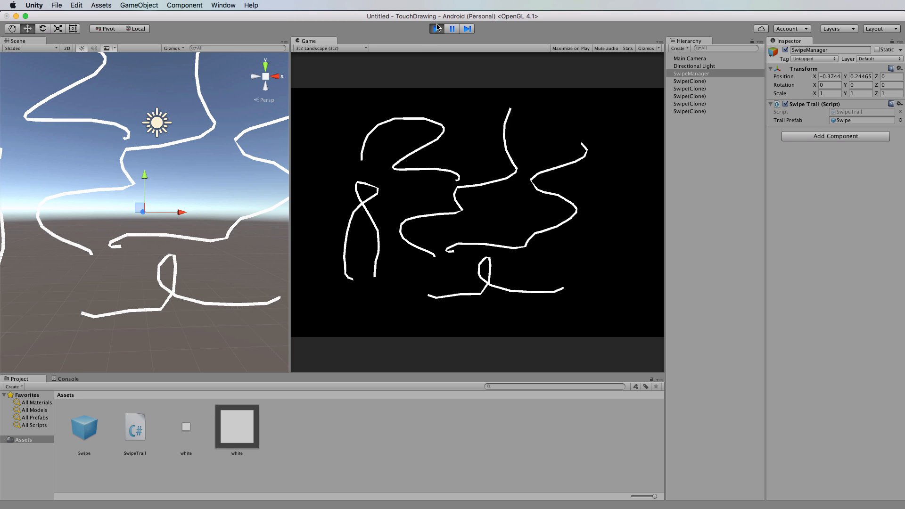
{"action": "left_click", "coordinate": [437, 29]}
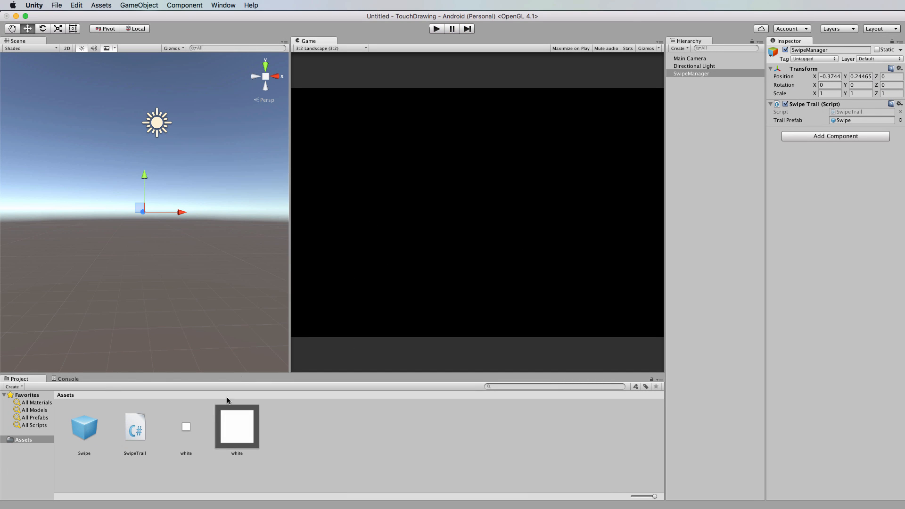
{"action": "double_click", "coordinate": [135, 427]}
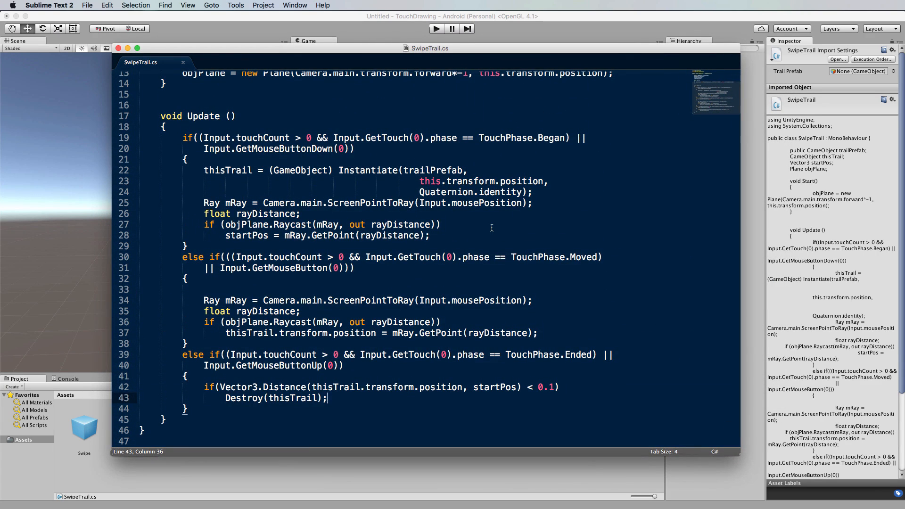
{"action": "scroll", "scroll_direction": "up", "scroll_amount": 3}
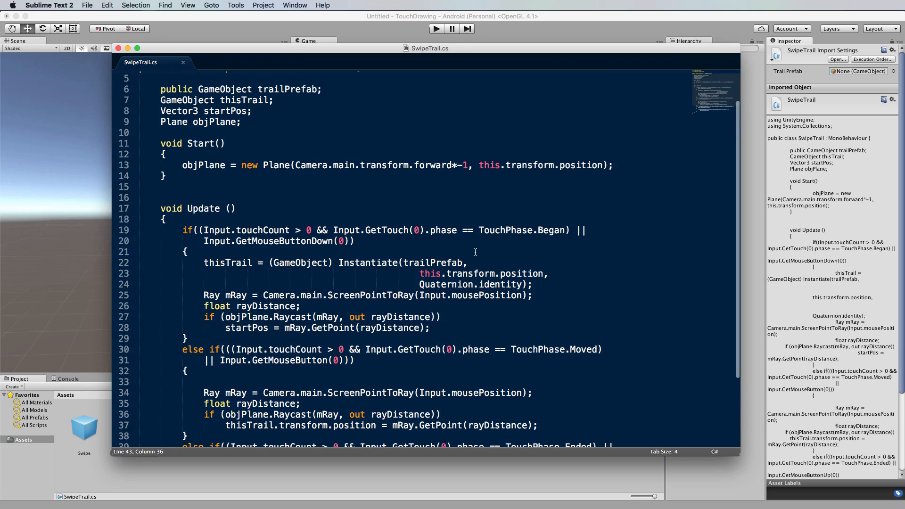
{"action": "scroll", "scroll_direction": "up", "scroll_amount": 3}
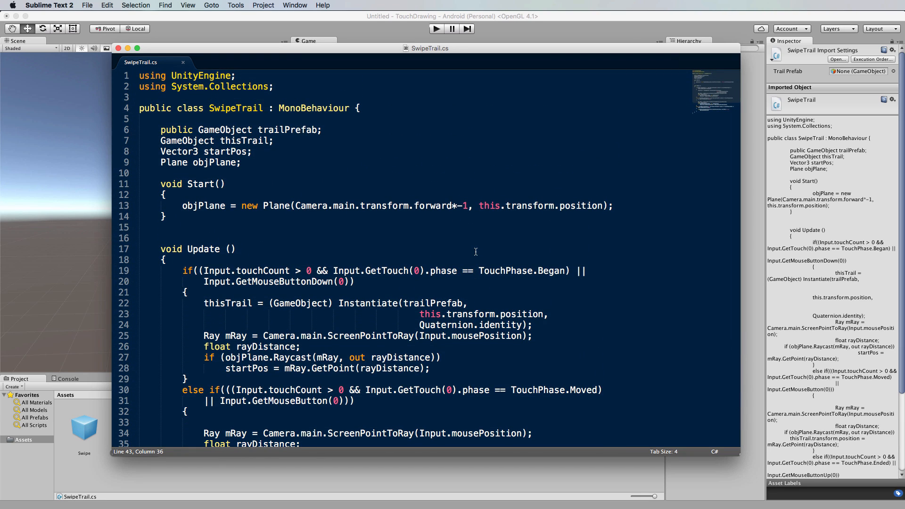
{"action": "mouse_move", "coordinate": [476, 252]}
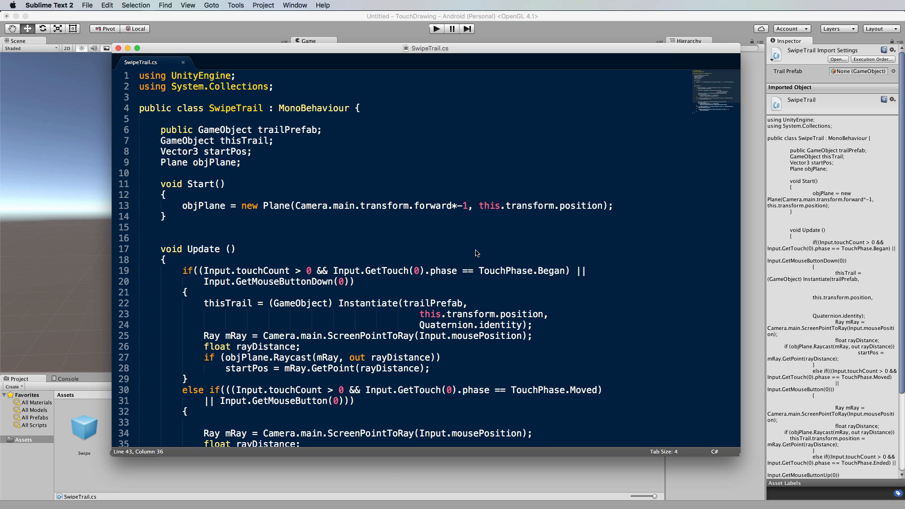
{"action": "scroll", "scroll_direction": "up", "scroll_amount": 3}
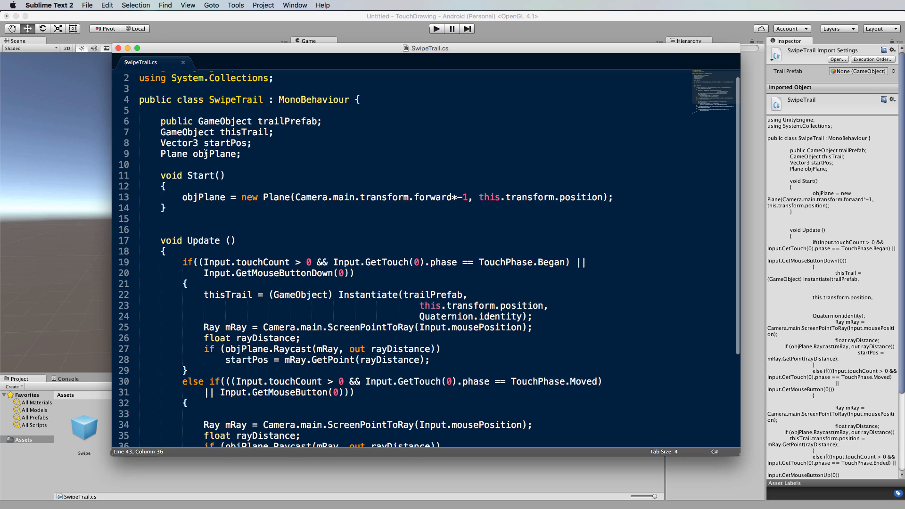
{"action": "left_click_drag", "start_coordinate": [161, 120], "coordinate": [273, 132]}
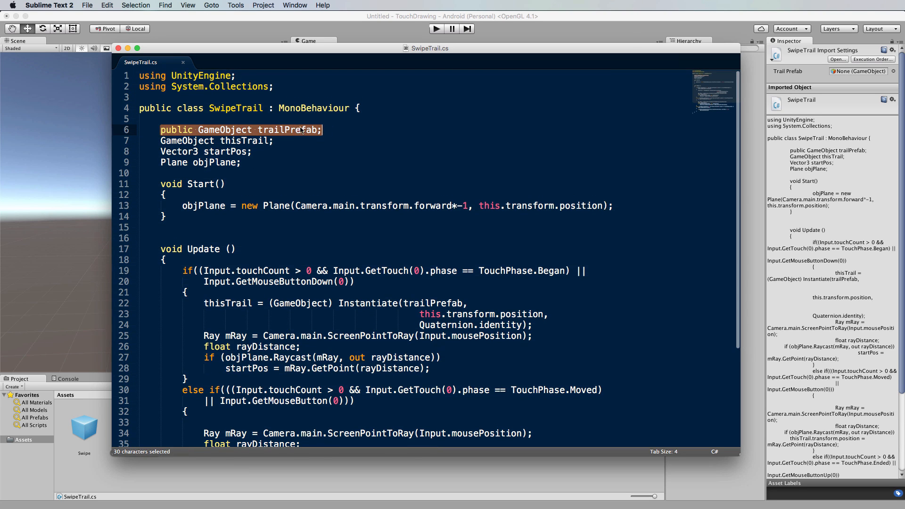
{"action": "mouse_move", "coordinate": [275, 141]}
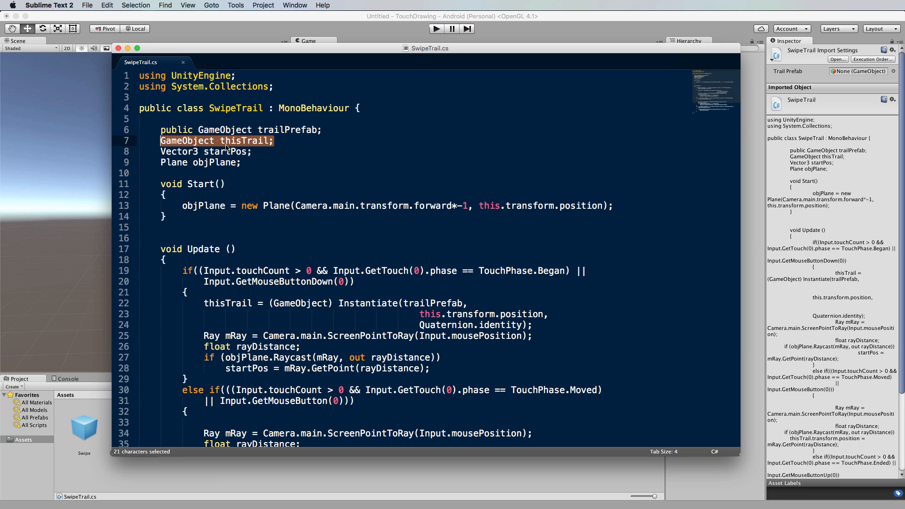
{"action": "left_click", "coordinate": [272, 141]}
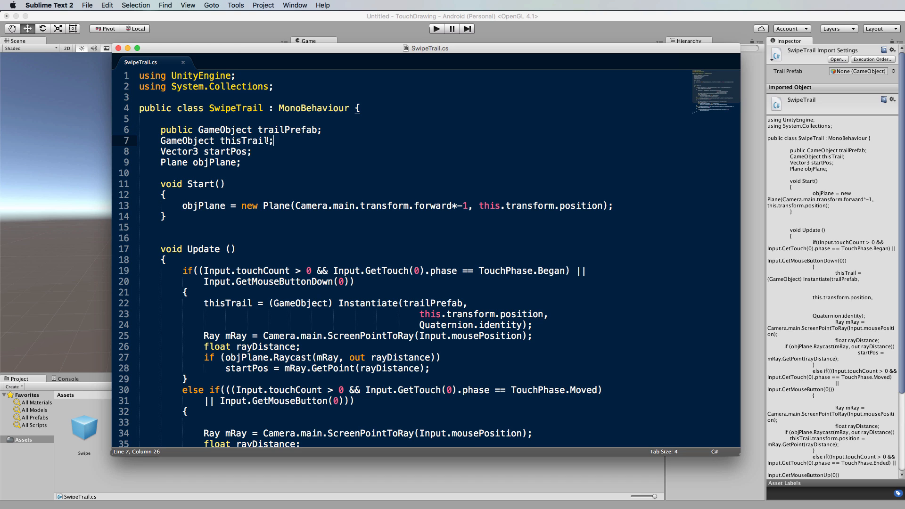
{"action": "mouse_move", "coordinate": [290, 142]}
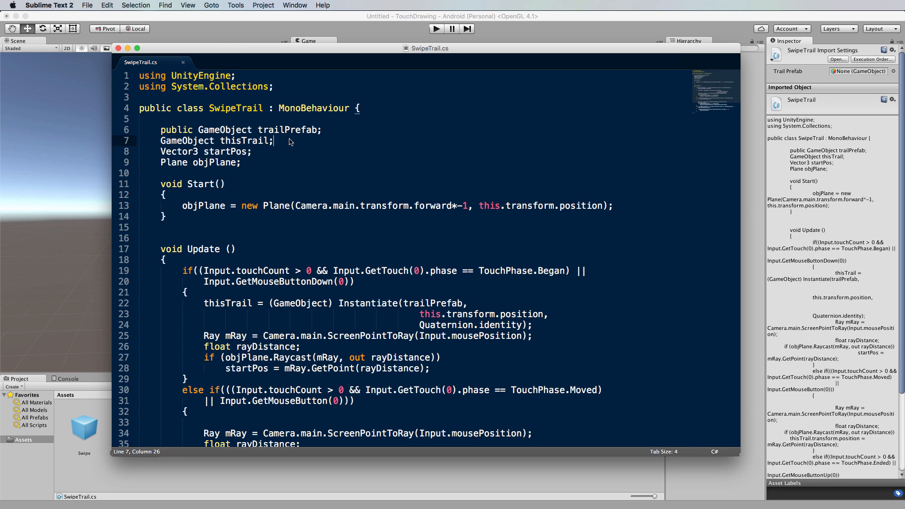
{"action": "mouse_move", "coordinate": [221, 155]}
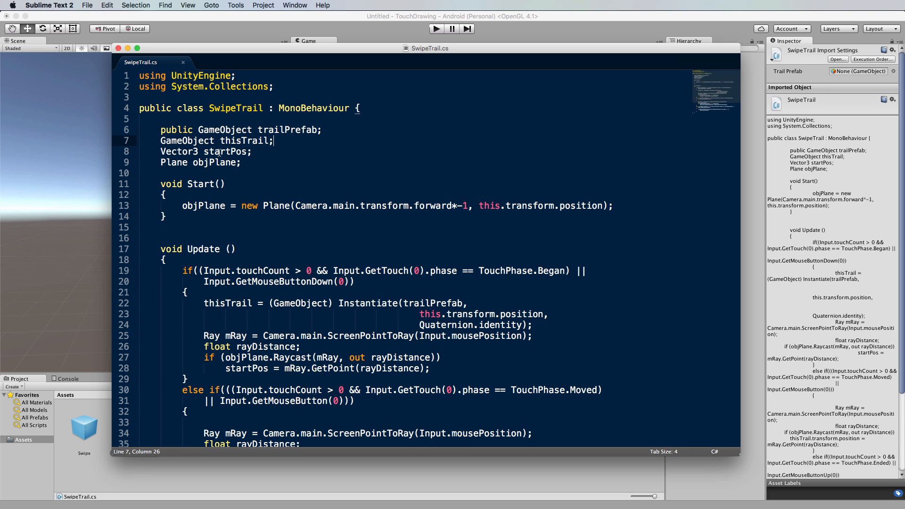
{"action": "mouse_move", "coordinate": [261, 155]}
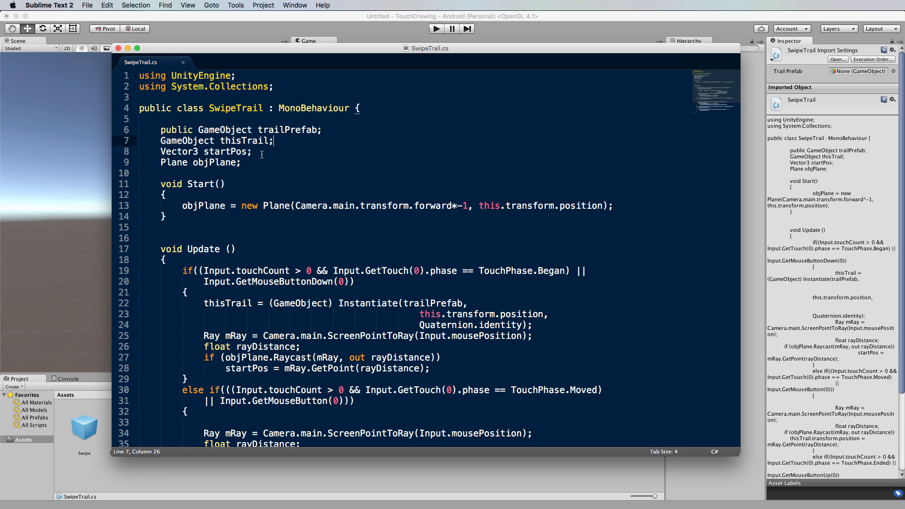
{"action": "double_click", "coordinate": [173, 162]}
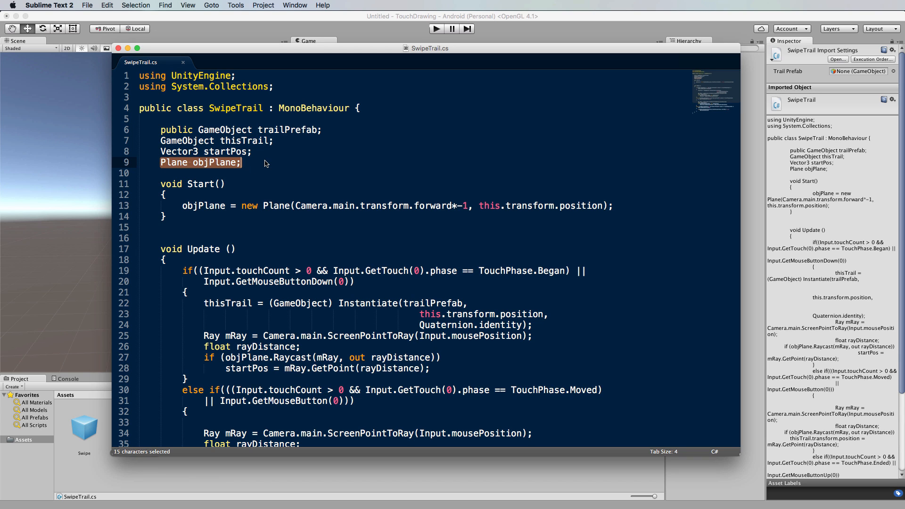
{"action": "mouse_move", "coordinate": [205, 166]}
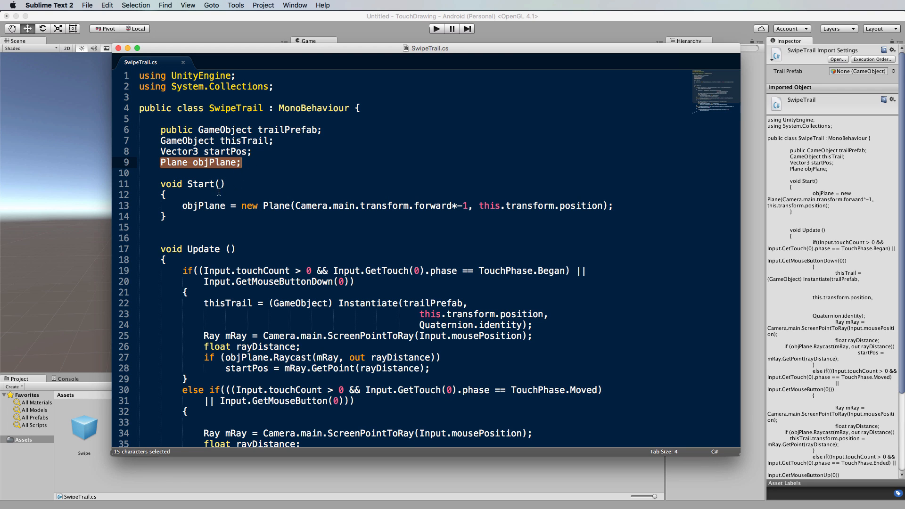
{"action": "left_click", "coordinate": [181, 206]}
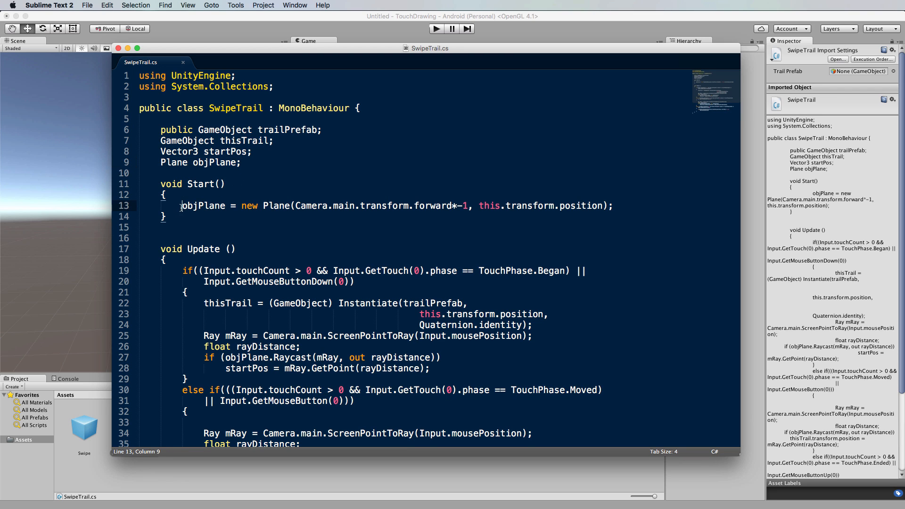
{"action": "double_click", "coordinate": [203, 206]}
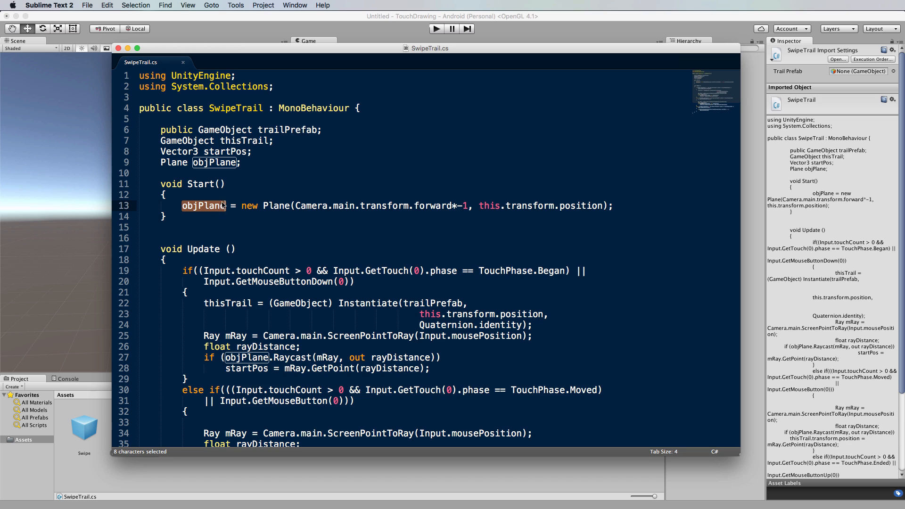
{"action": "mouse_move", "coordinate": [291, 184]}
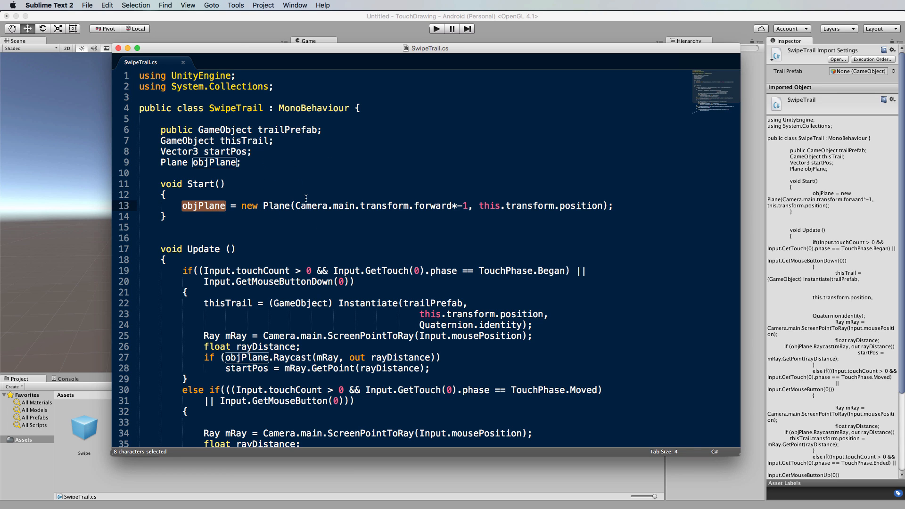
{"action": "mouse_move", "coordinate": [478, 204]}
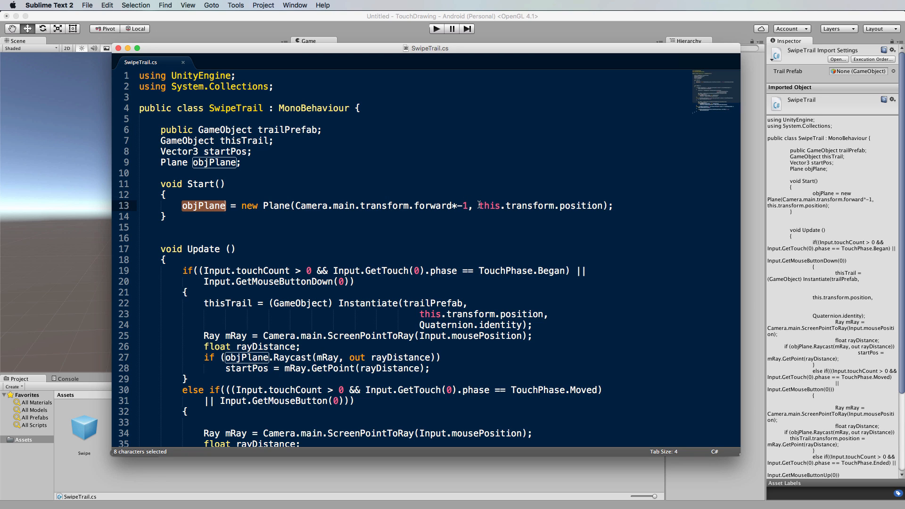
{"action": "double_click", "coordinate": [541, 206]}
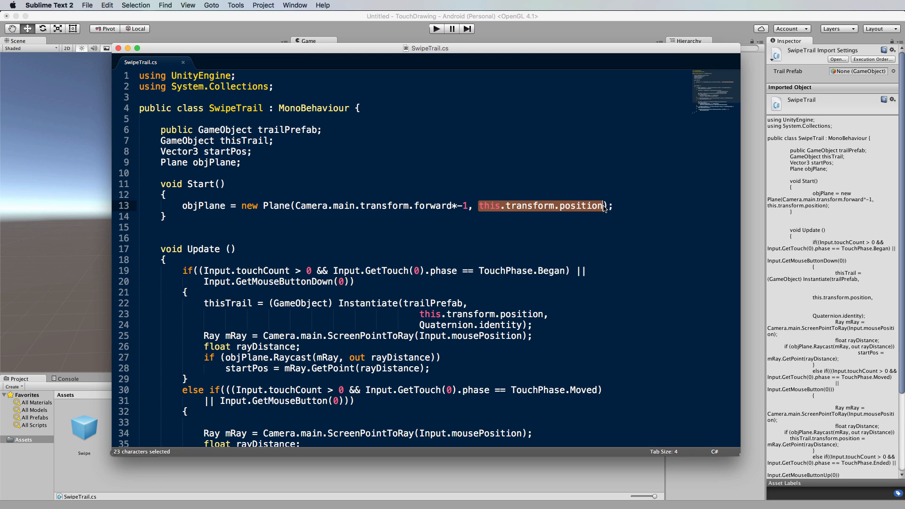
{"action": "left_click", "coordinate": [508, 172]}
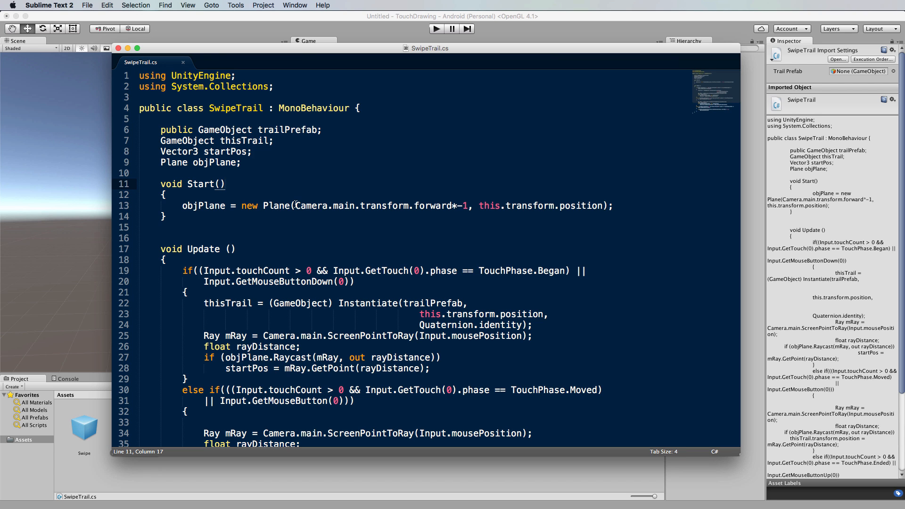
{"action": "scroll", "scroll_direction": "down", "scroll_amount": 3}
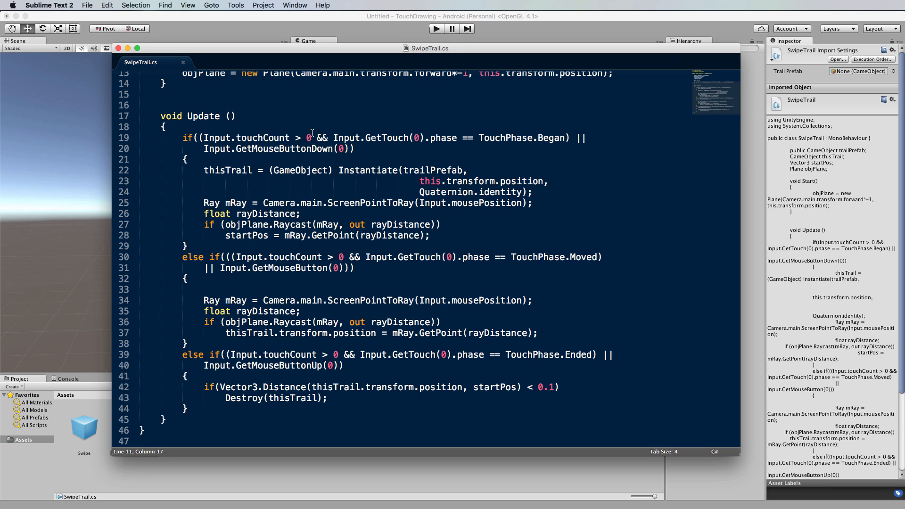
{"action": "mouse_move", "coordinate": [547, 139]}
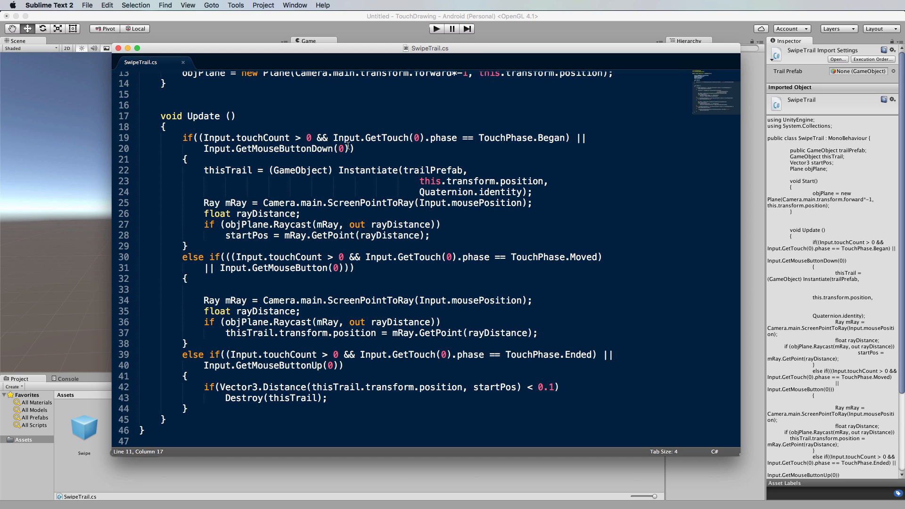
{"action": "mouse_move", "coordinate": [500, 142]}
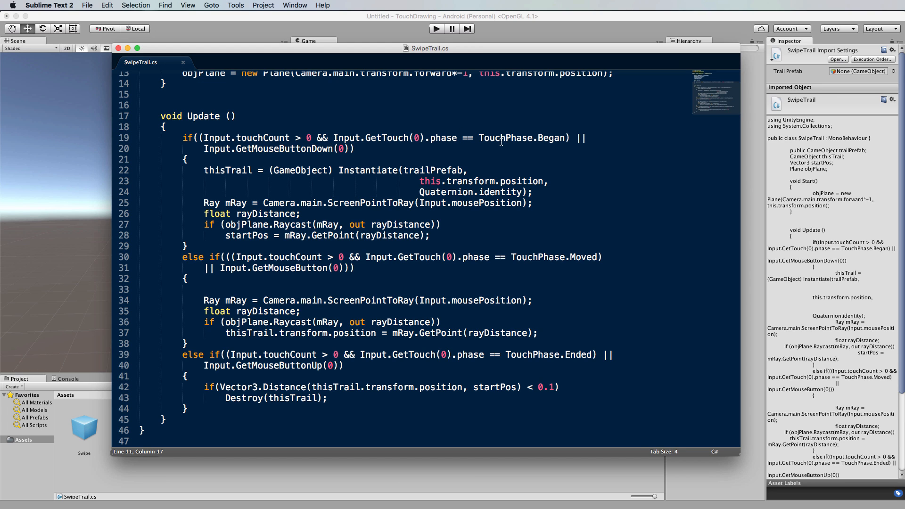
{"action": "mouse_move", "coordinate": [286, 168]}
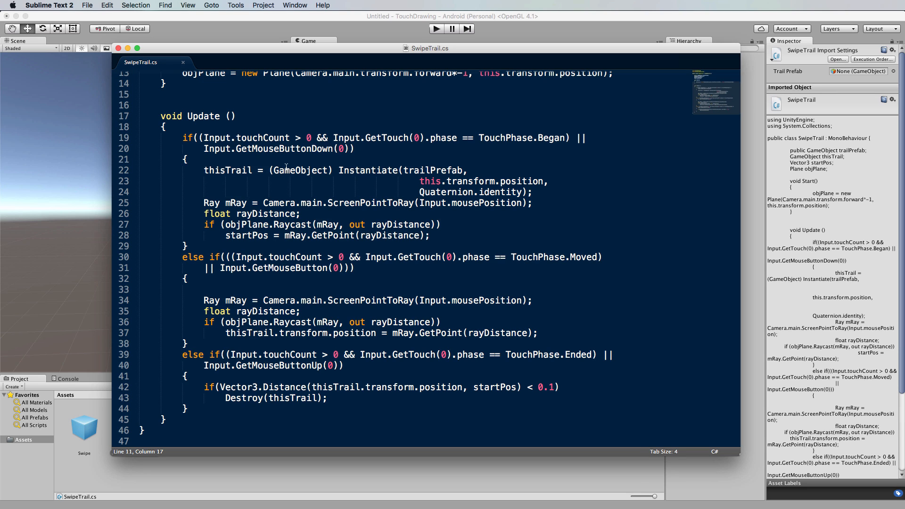
{"action": "double_click", "coordinate": [227, 170]}
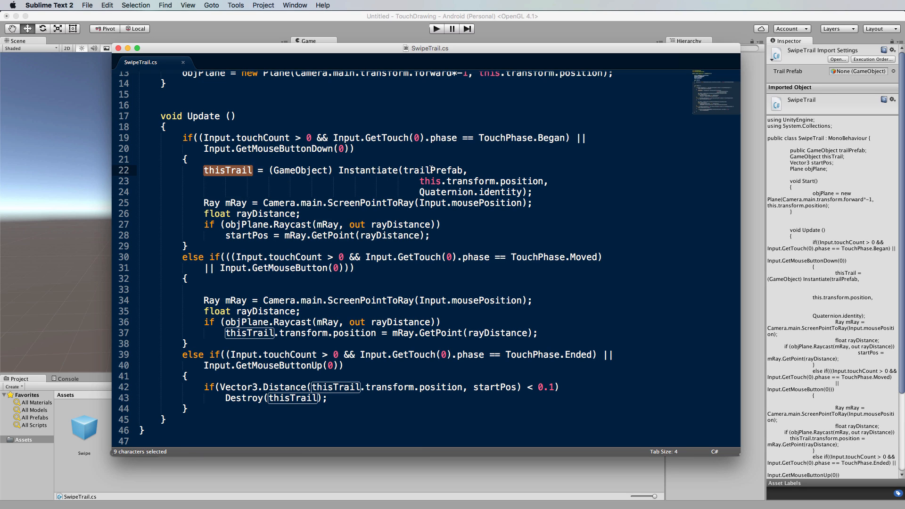
{"action": "mouse_move", "coordinate": [440, 189]}
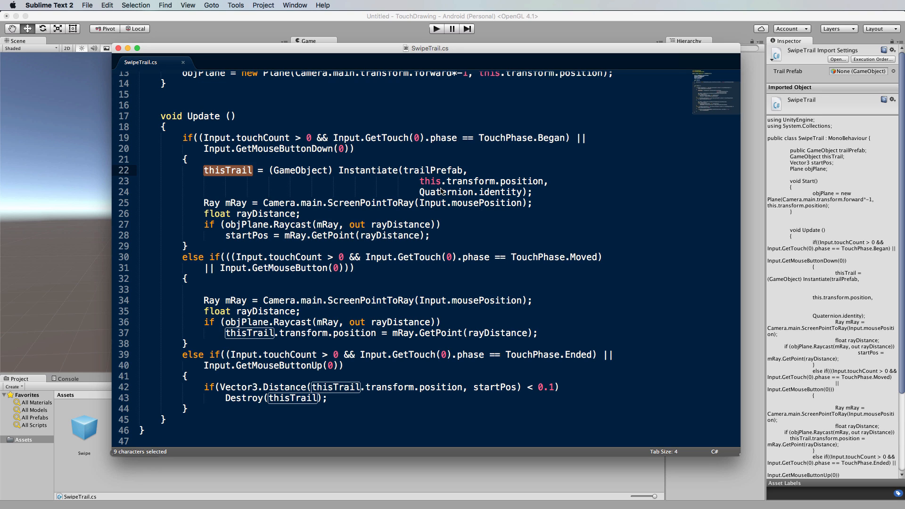
{"action": "mouse_move", "coordinate": [217, 200]}
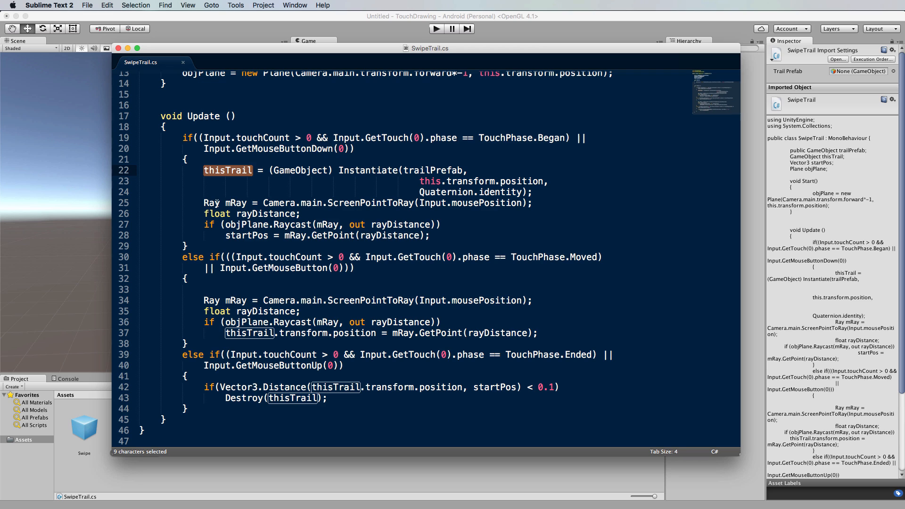
{"action": "mouse_move", "coordinate": [380, 205]}
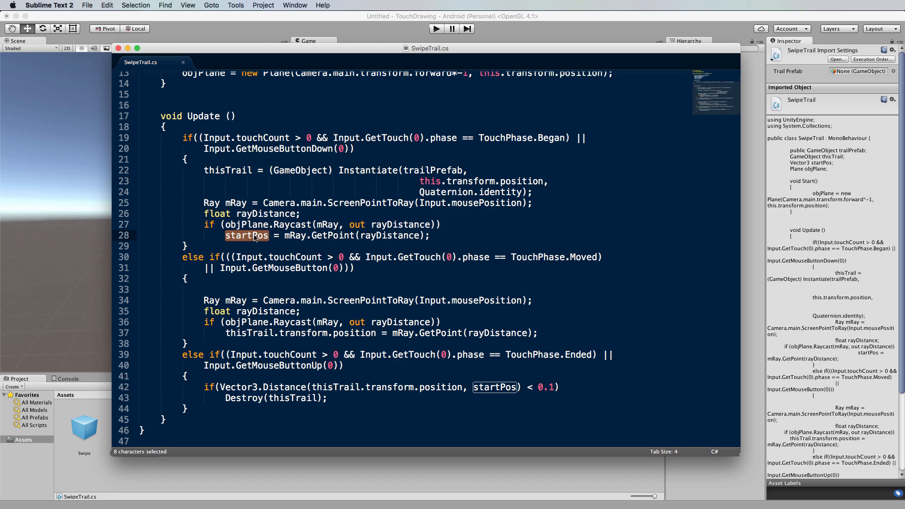
{"action": "mouse_move", "coordinate": [251, 236]}
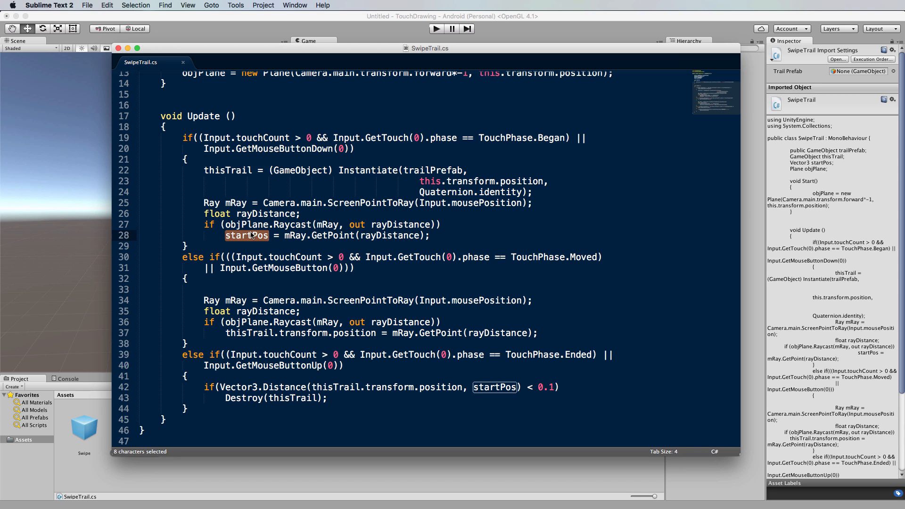
{"action": "mouse_move", "coordinate": [267, 358]}
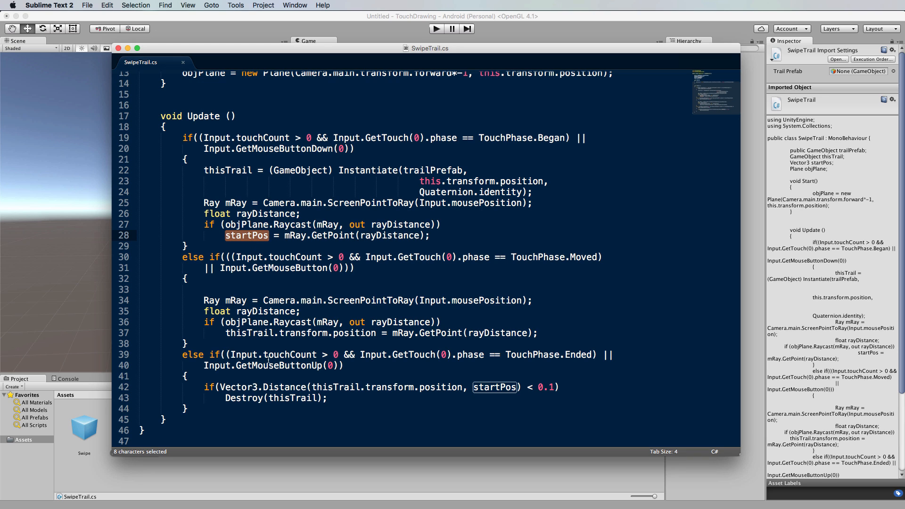
{"action": "double_click", "coordinate": [283, 386]}
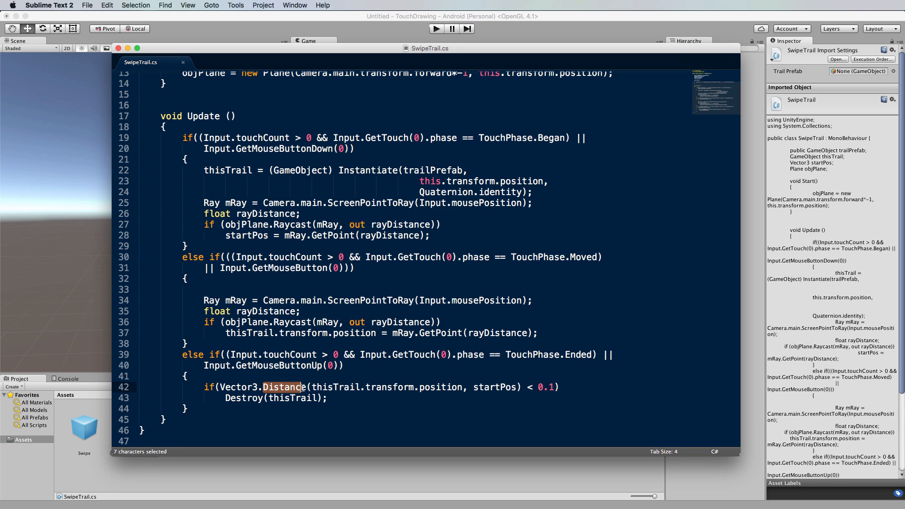
{"action": "double_click", "coordinate": [497, 386]}
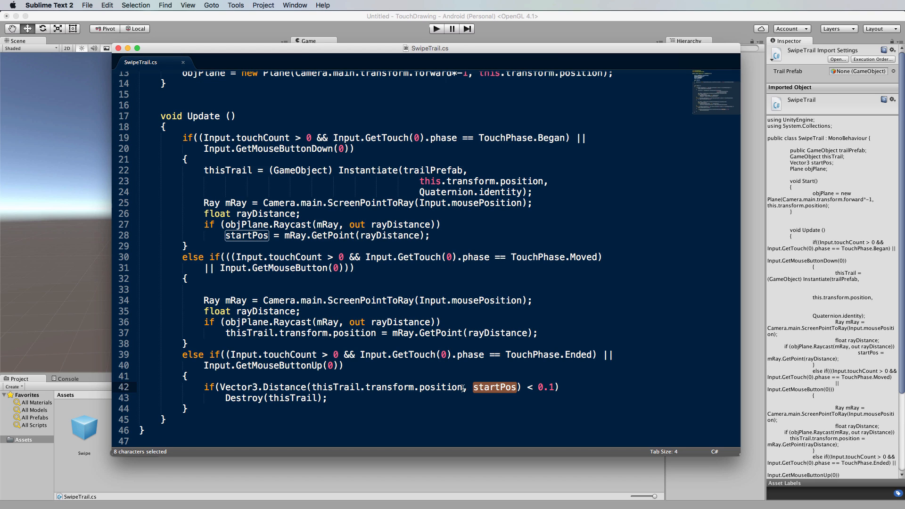
{"action": "double_click", "coordinate": [387, 387]}
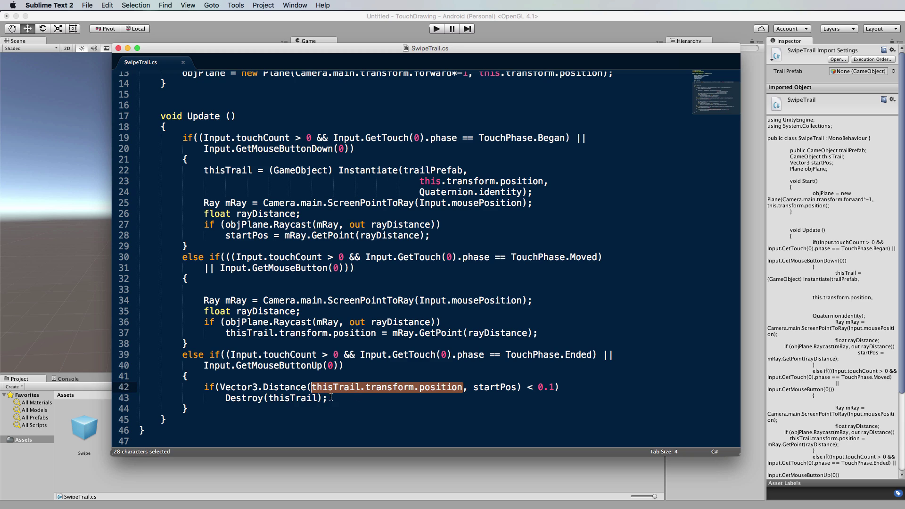
{"action": "double_click", "coordinate": [274, 398]}
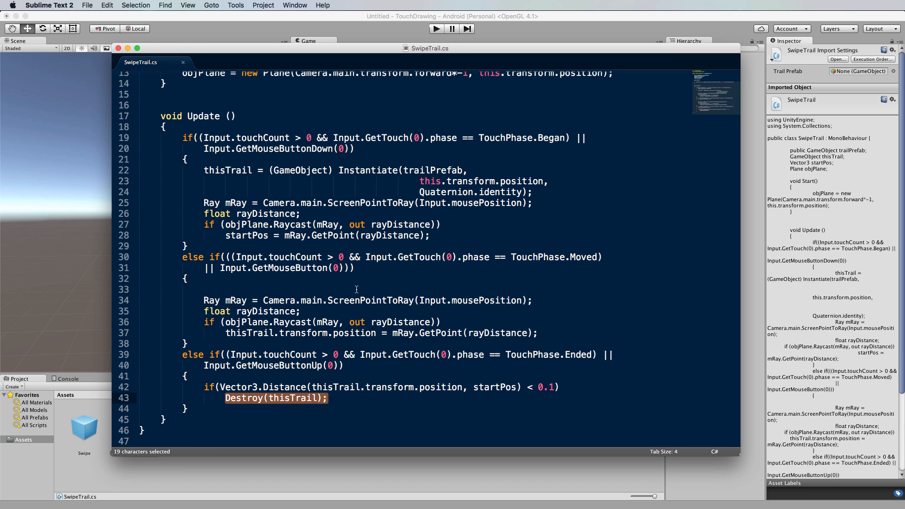
Step: Highlight the TouchPhase.Moved branch in SwipeTrail, then release the selection
{"action": "left_click", "coordinate": [357, 289]}
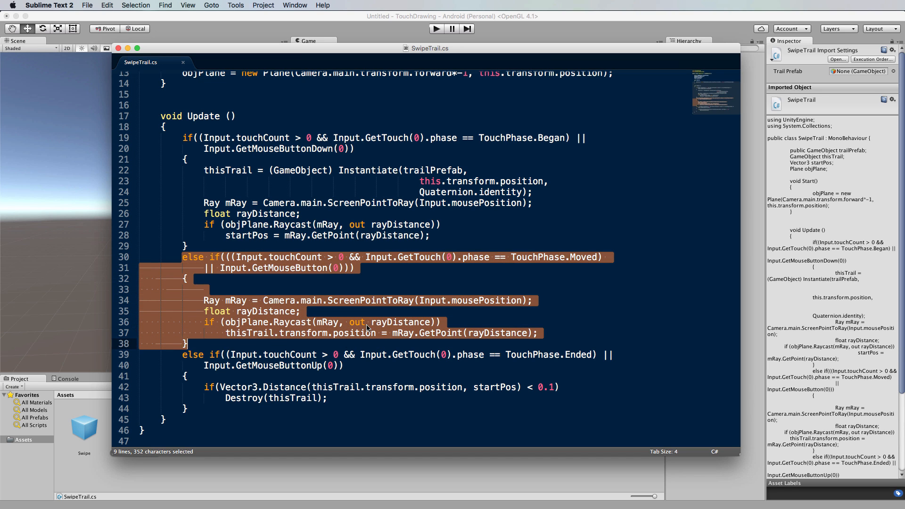
{"action": "mouse_move", "coordinate": [367, 301]}
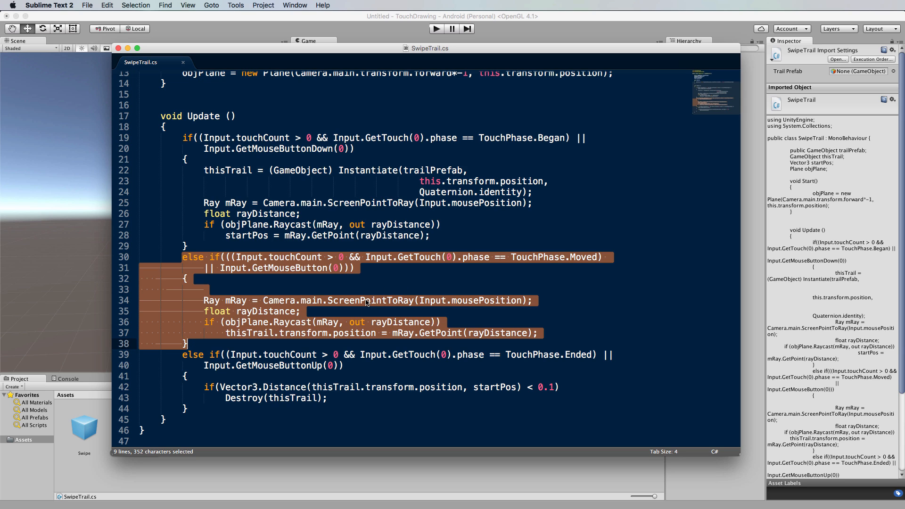
{"action": "left_click", "coordinate": [407, 290]}
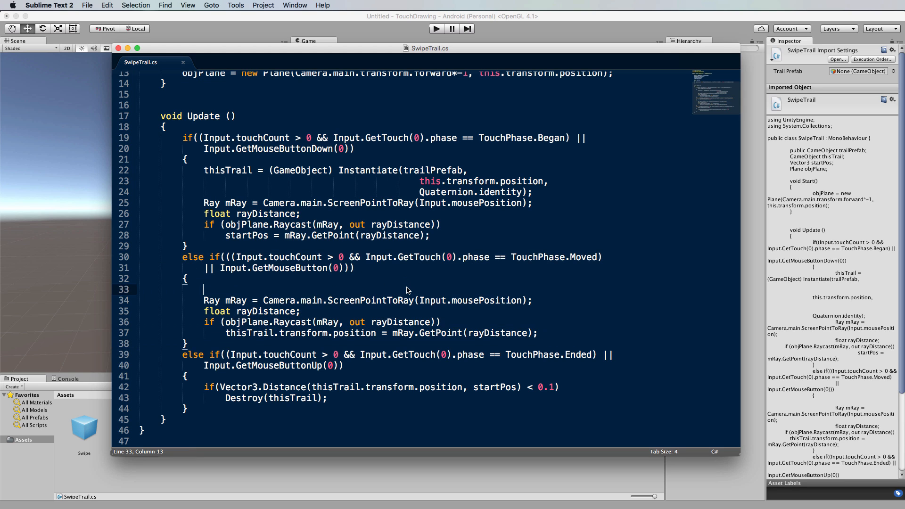
{"action": "mouse_move", "coordinate": [469, 293]}
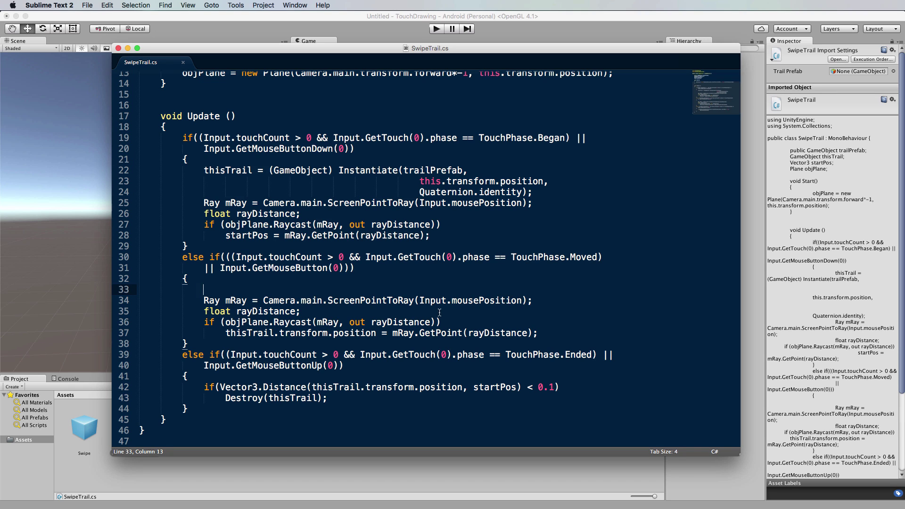
{"action": "mouse_move", "coordinate": [343, 333]}
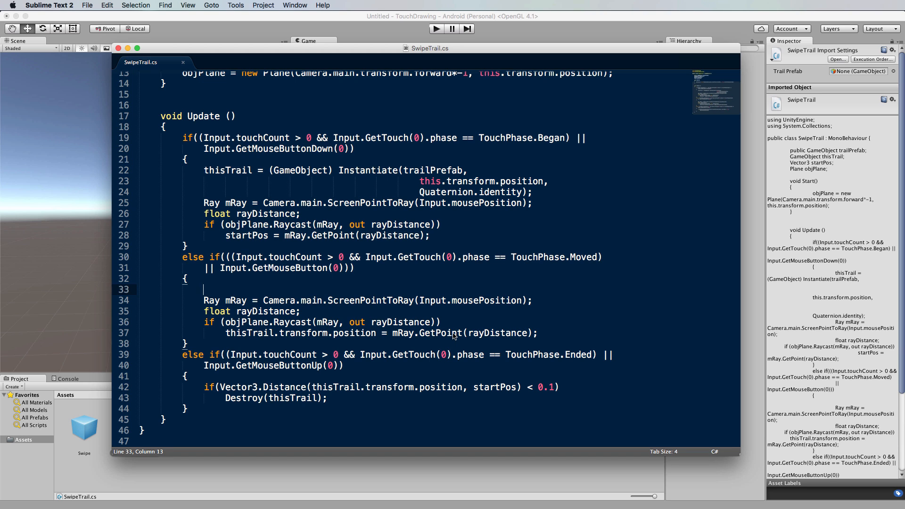
{"action": "mouse_move", "coordinate": [377, 57]}
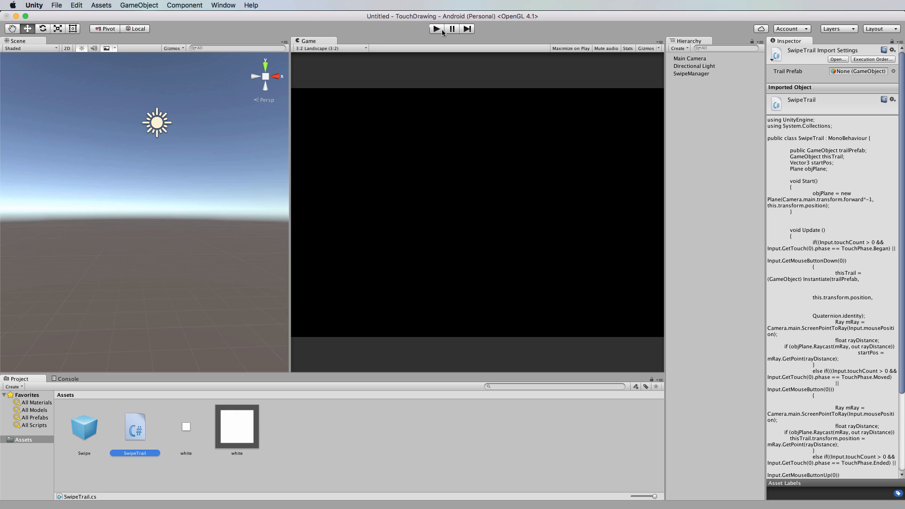
Step: Enter Play mode on the TouchDrawing scene to start drawing swipe trails
{"action": "left_click", "coordinate": [436, 28]}
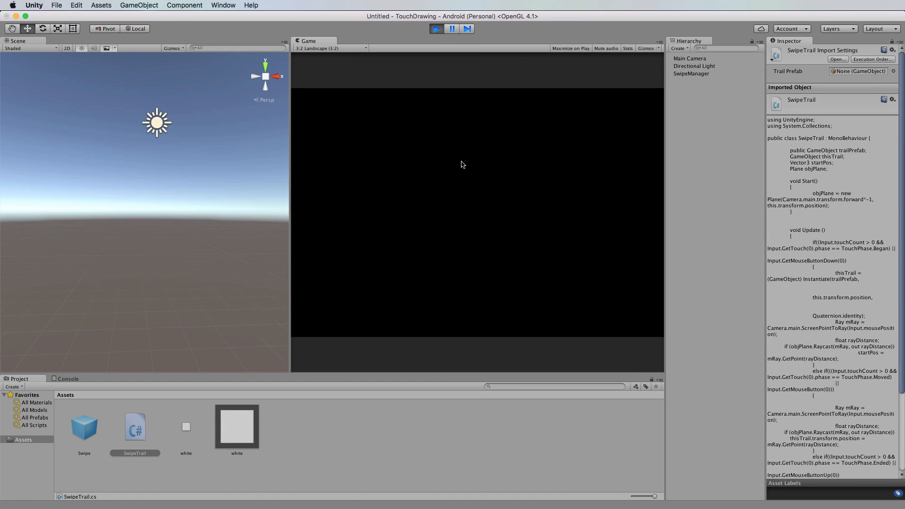
{"action": "mouse_move", "coordinate": [678, 86]}
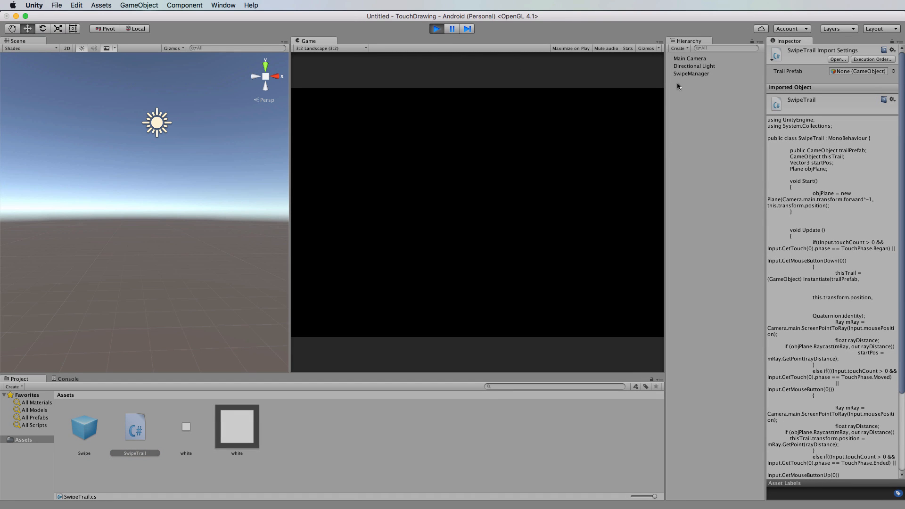
{"action": "mouse_move", "coordinate": [518, 105]}
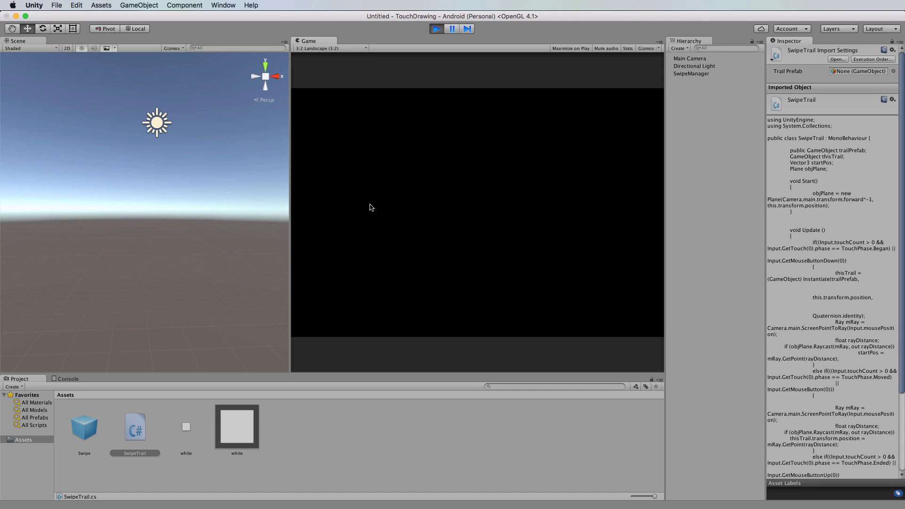
{"action": "mouse_move", "coordinate": [657, 102]}
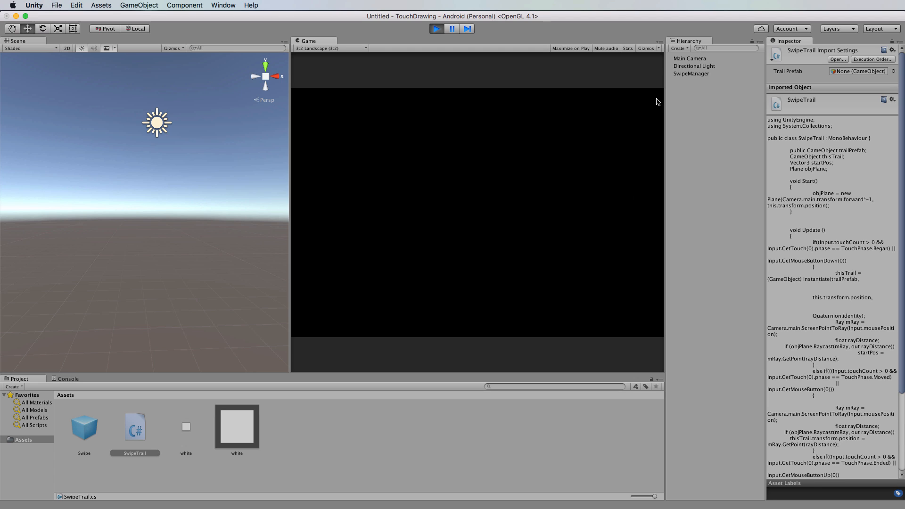
{"action": "mouse_move", "coordinate": [696, 76]}
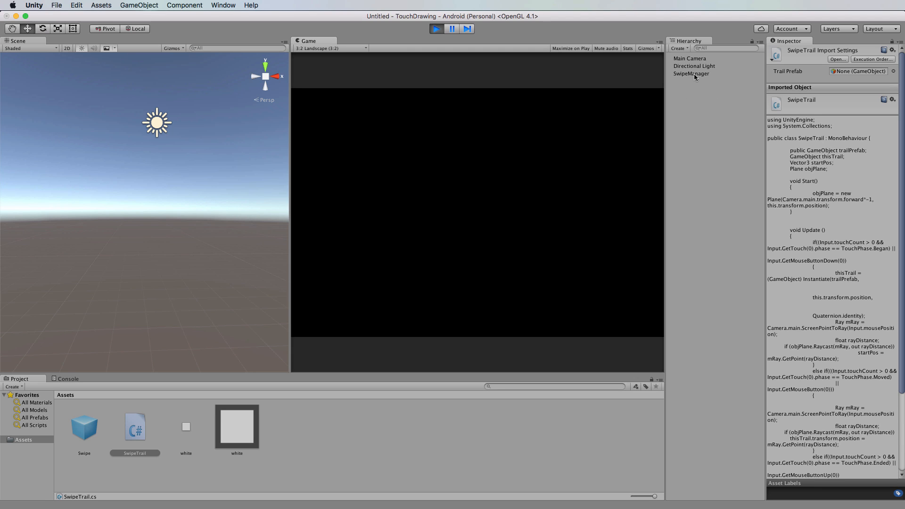
{"action": "mouse_move", "coordinate": [549, 139]}
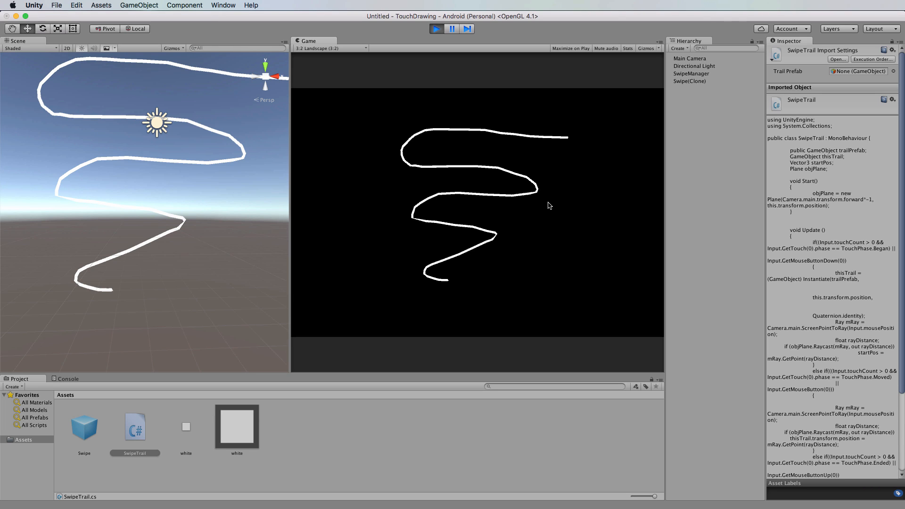
{"action": "mouse_move", "coordinate": [553, 205]}
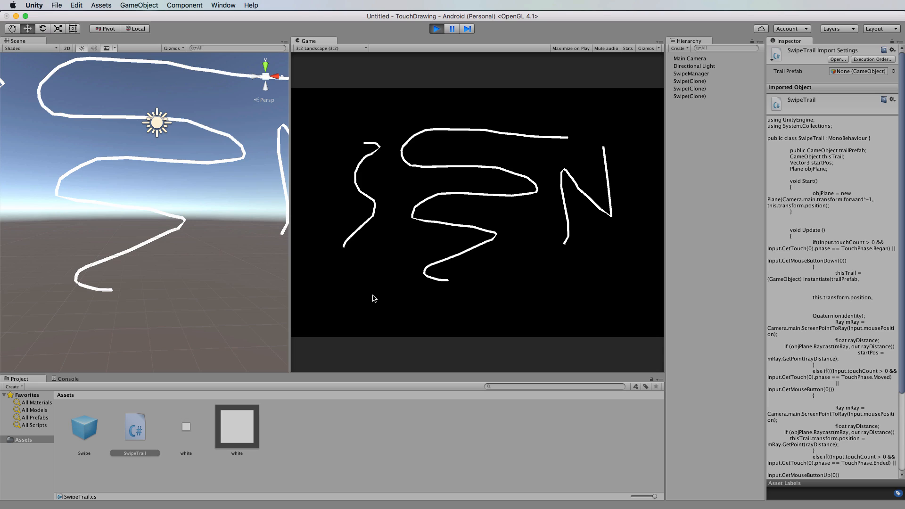
{"action": "mouse_move", "coordinate": [484, 256]}
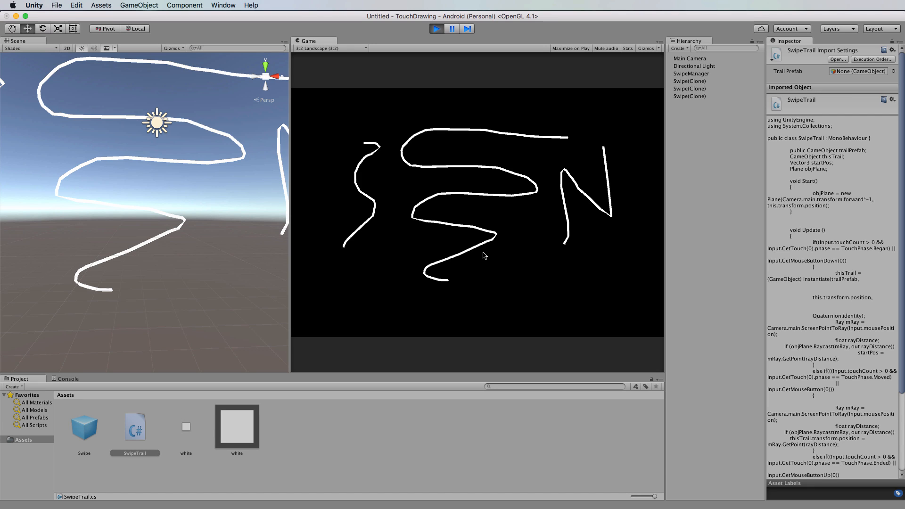